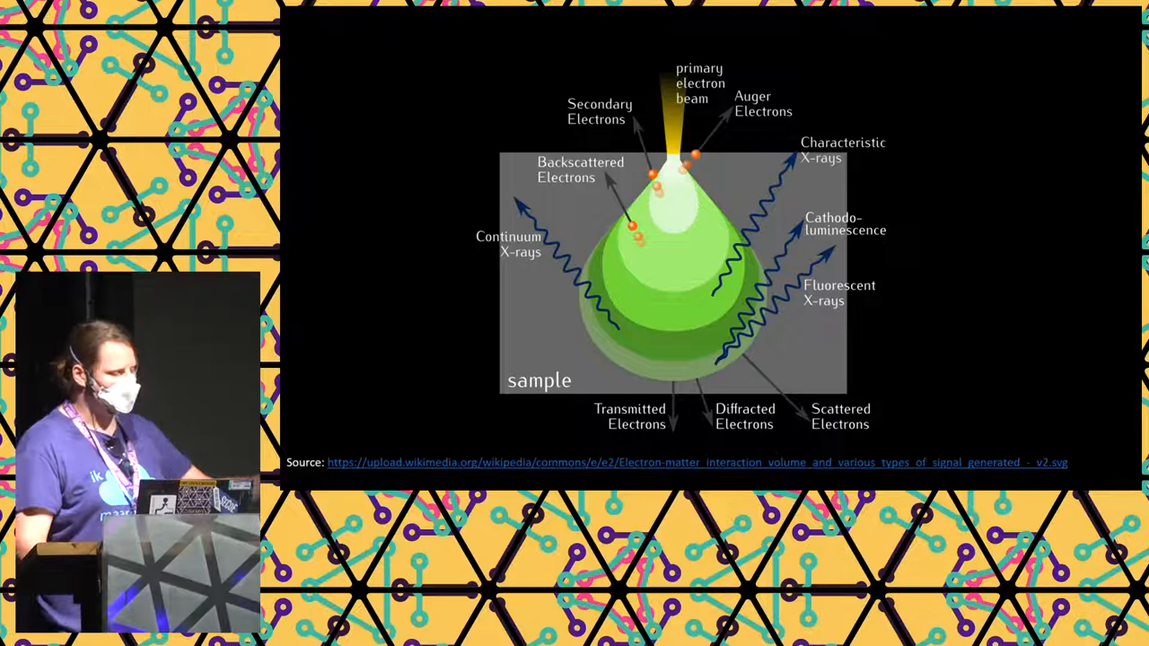
key(right)
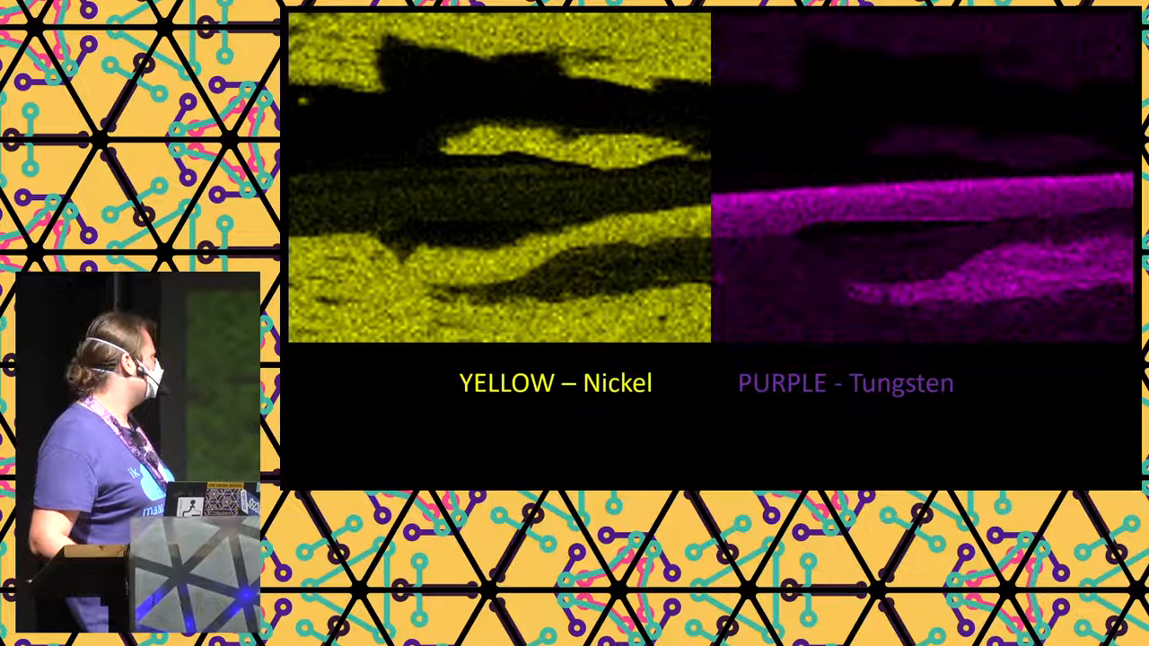
key(right)
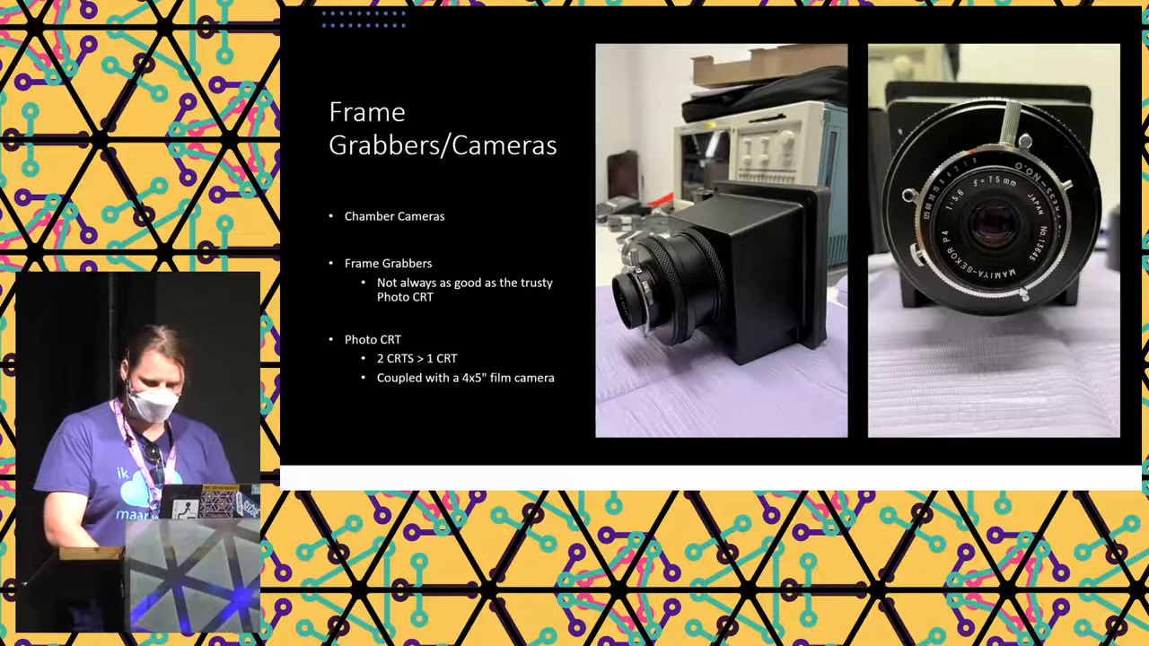